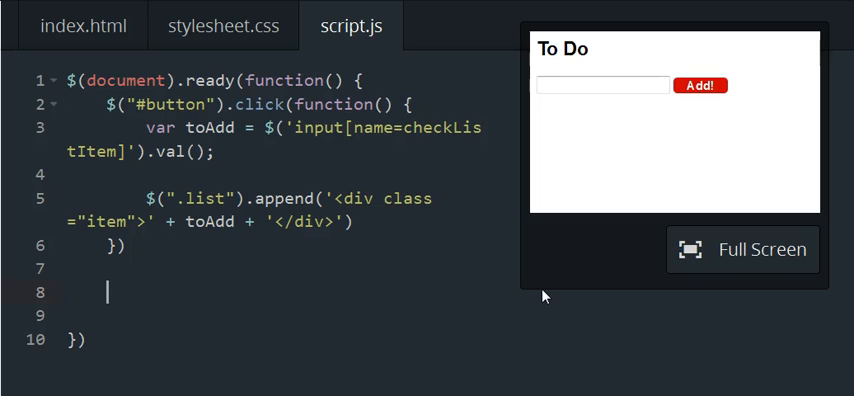
Write $(document).on('click', '.item', function() { on line 8 to begin the delegated handler.
{"action": "type", "text": "$(document).on("}
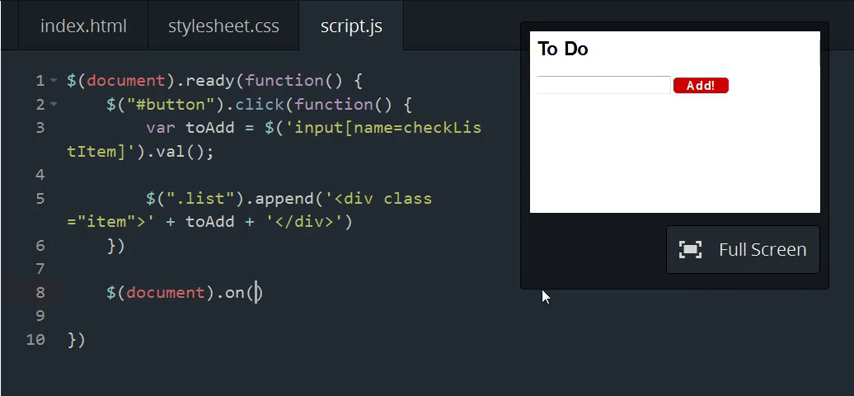
{"action": "type", "text": "'1"}
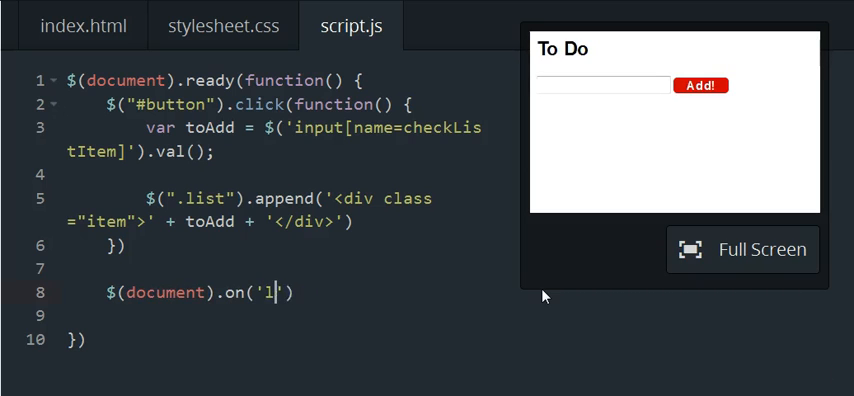
{"action": "type", "text": "click',"}
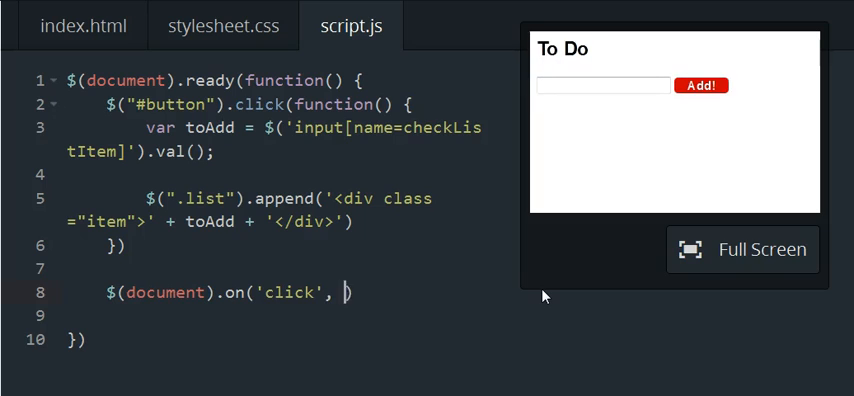
{"action": "type", "text": "'.it"}
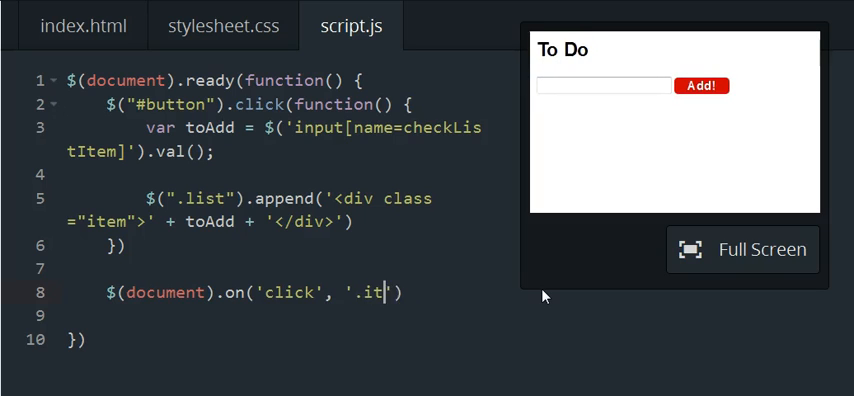
{"action": "type", "text": "em"}
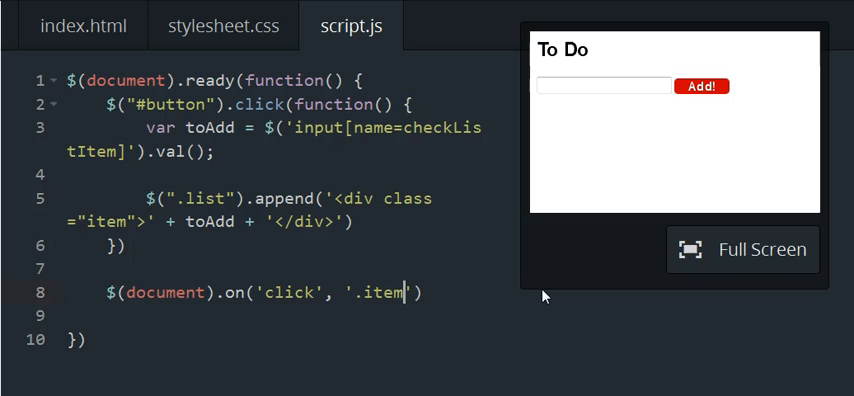
{"action": "type", "text": ", function("}
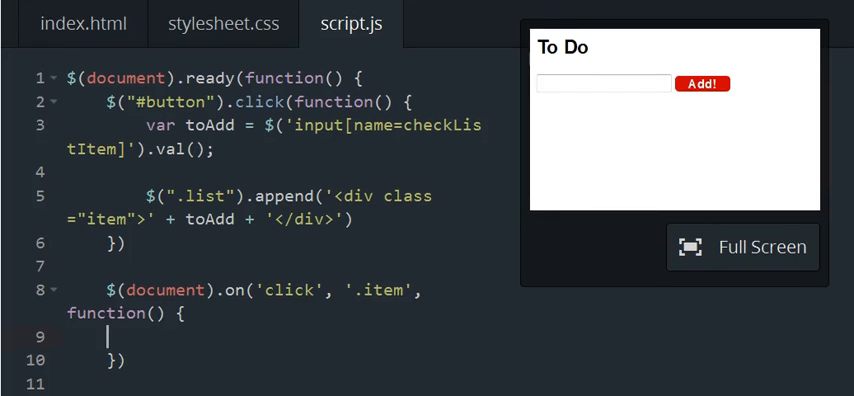
Fill the handler body with $(this).remove(); so the clicked item deletes itself.
{"action": "scroll", "scroll_direction": "down", "scroll_amount": 3}
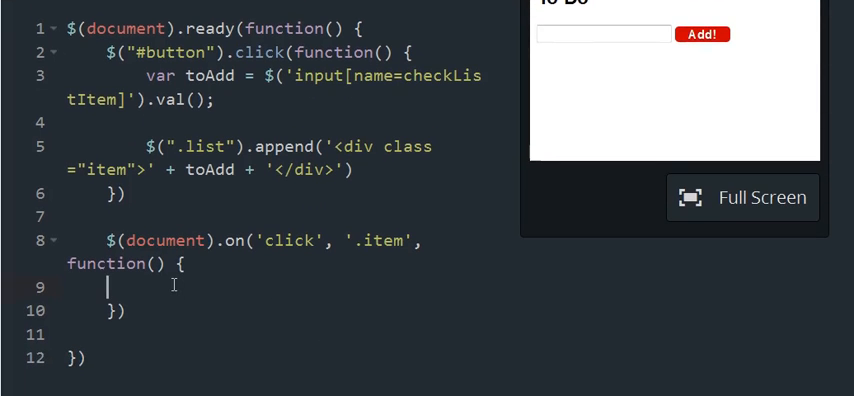
{"action": "type", "text": "$()"}
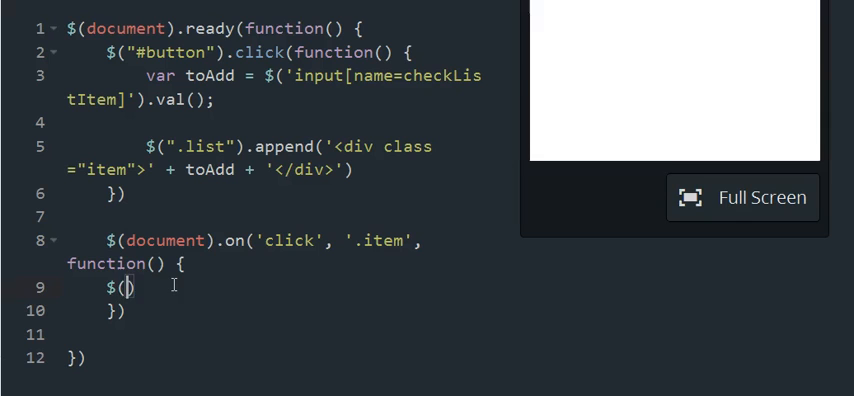
{"action": "type", "text": "this)"}
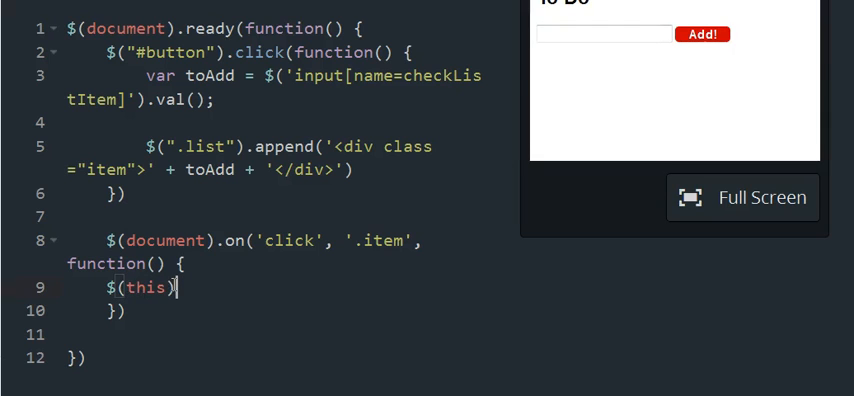
{"action": "type", "text": "."}
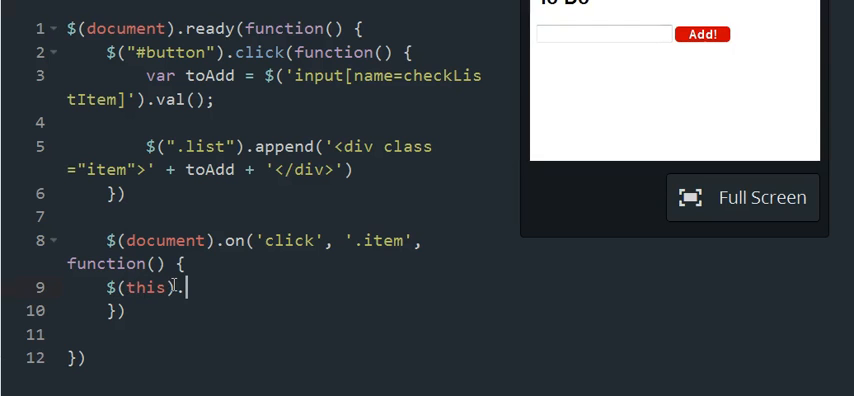
{"action": "type", "text": "remove"}
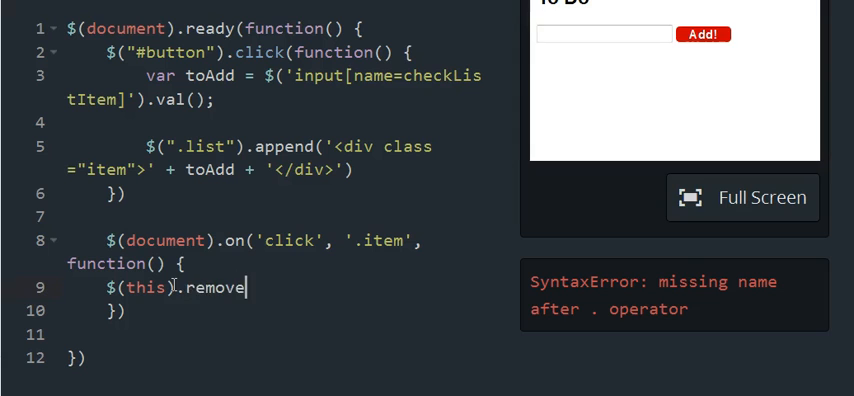
{"action": "type", "text": "();"}
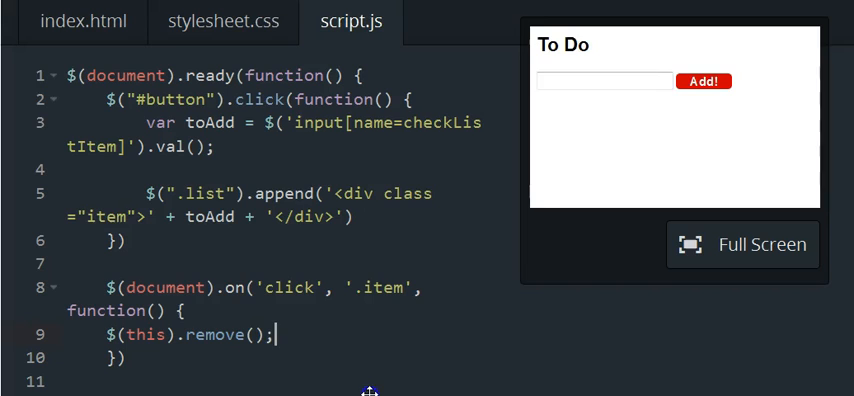
Add an 'add' entry to the preview To Do list, then remove it by clicking it.
{"action": "type", "text": "ad"}
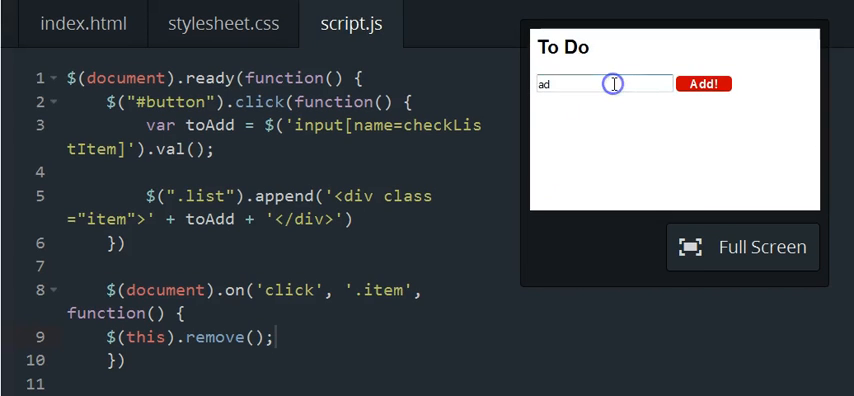
{"action": "left_click", "coordinate": [703, 84]}
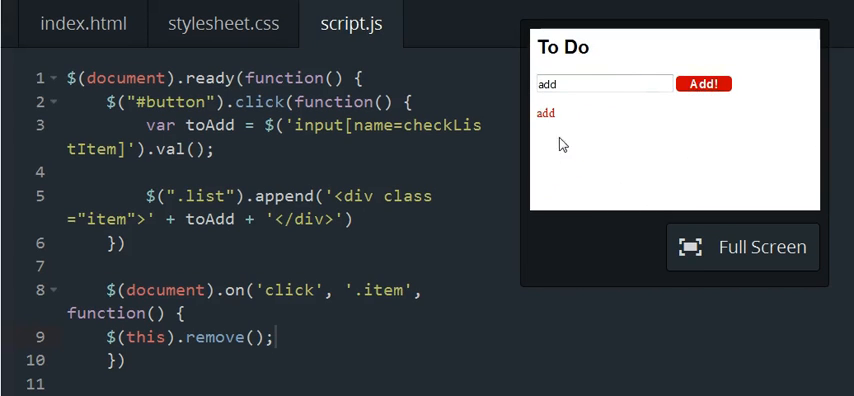
{"action": "left_click", "coordinate": [545, 113]}
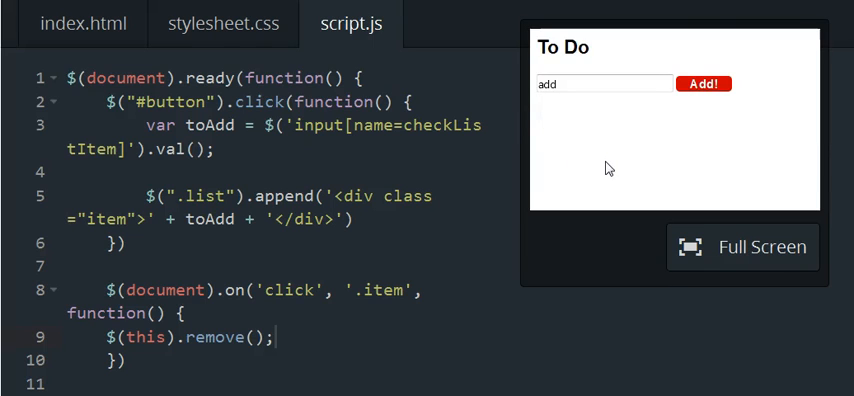
{"action": "triple_click", "coordinate": [600, 83]}
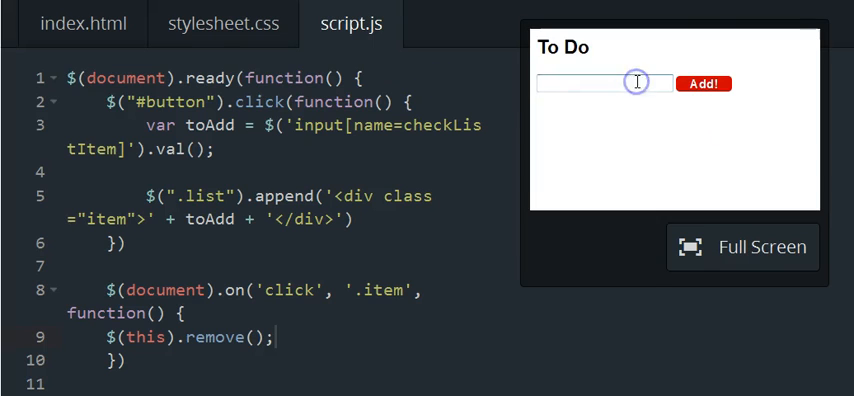
Add a 'test' entry to the preview list and confirm it vanishes when clicked.
{"action": "type", "text": "test"}
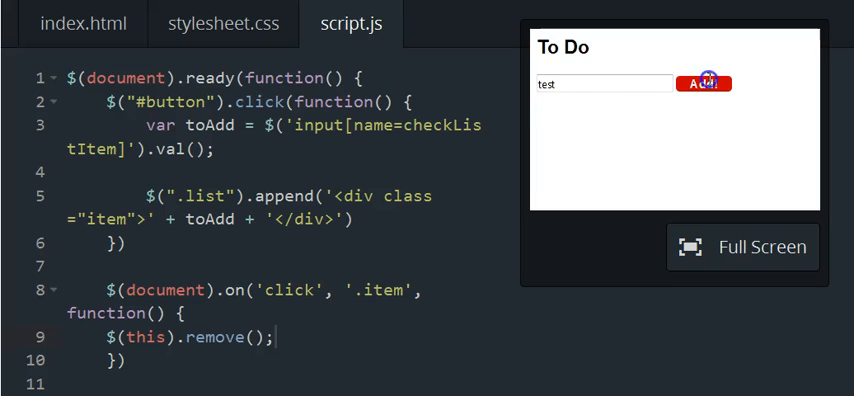
{"action": "left_click", "coordinate": [704, 83]}
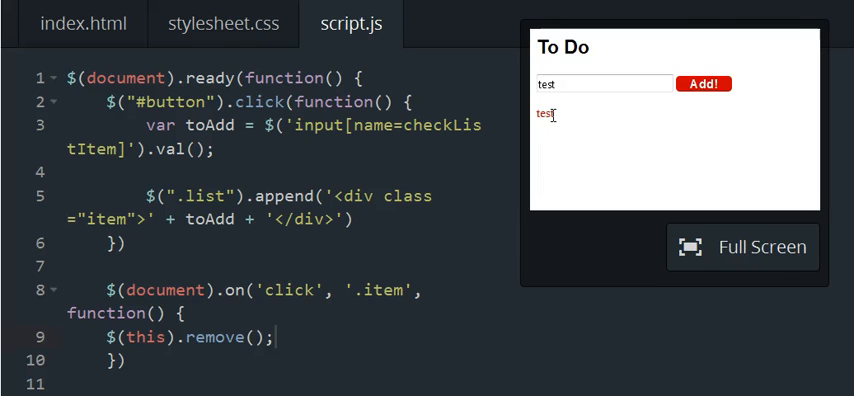
{"action": "mouse_move", "coordinate": [557, 123]}
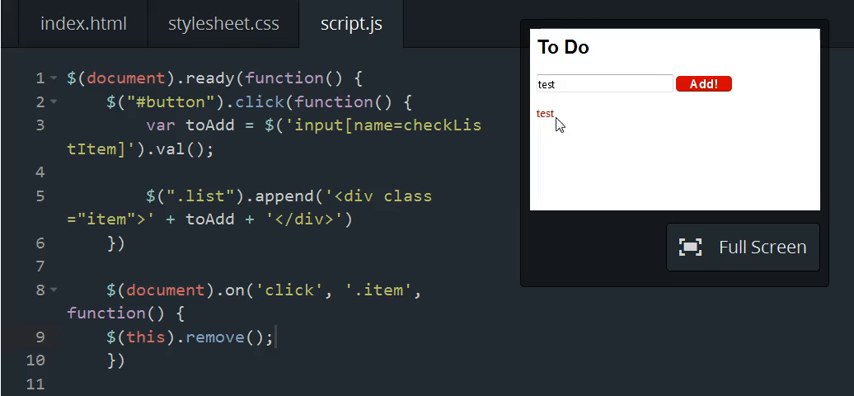
{"action": "mouse_move", "coordinate": [582, 128]}
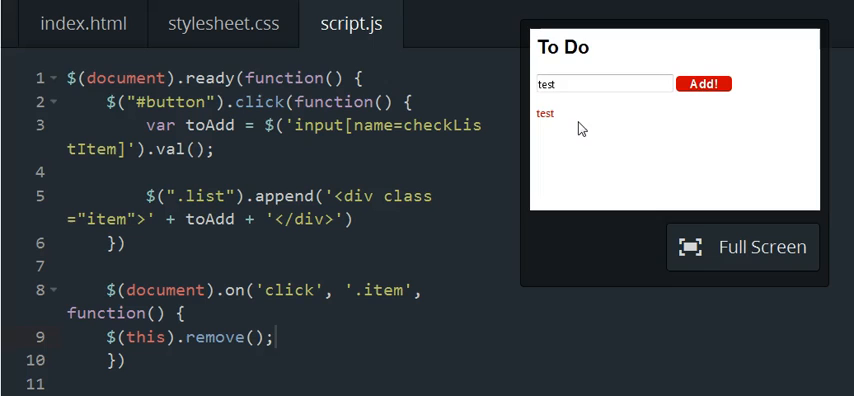
{"action": "mouse_move", "coordinate": [535, 138]}
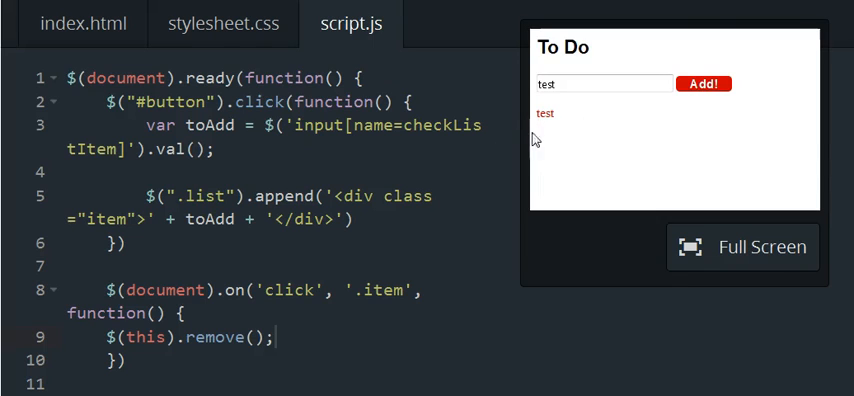
{"action": "mouse_move", "coordinate": [495, 254]}
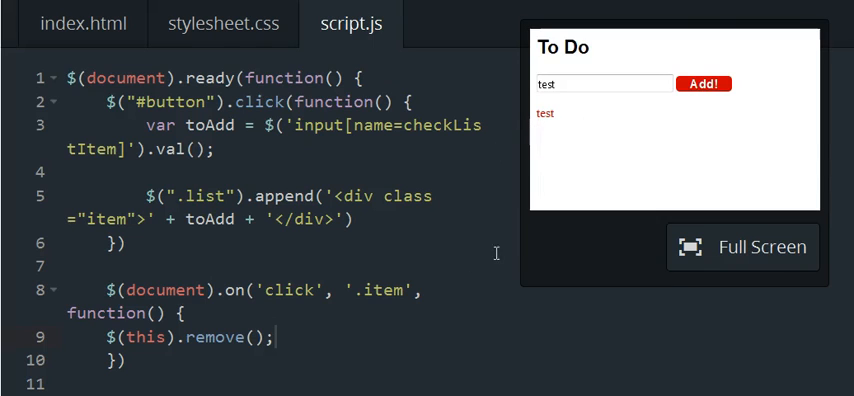
{"action": "mouse_move", "coordinate": [546, 114]}
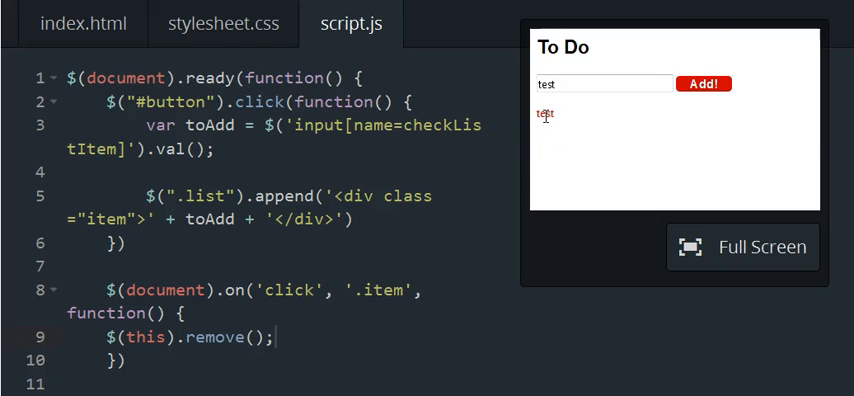
{"action": "left_click", "coordinate": [544, 114]}
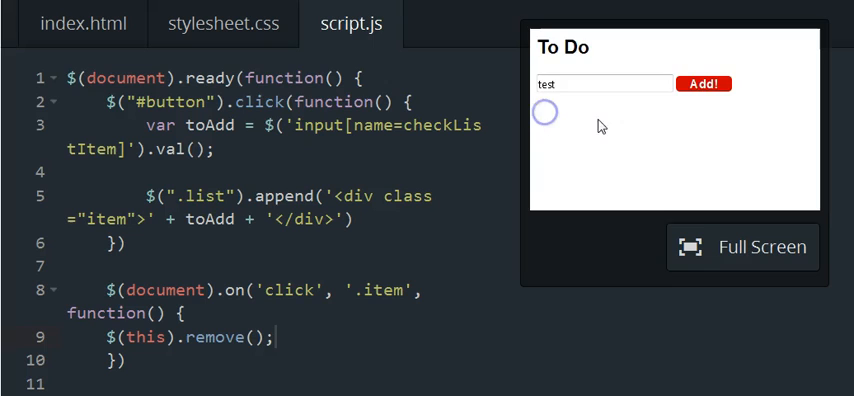
{"action": "left_click", "coordinate": [545, 112]}
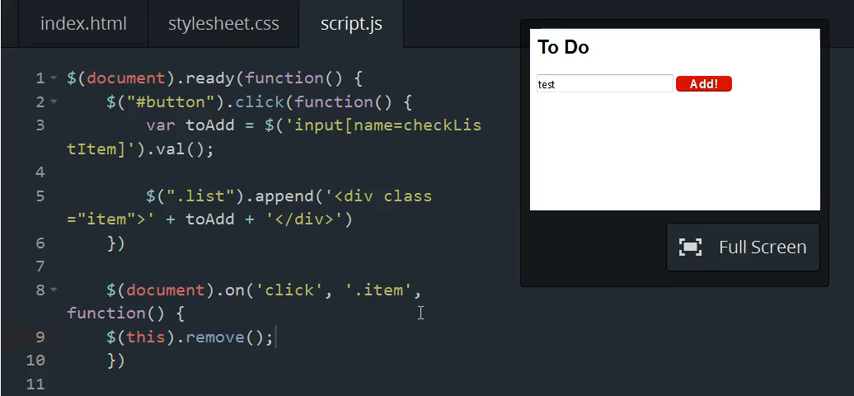
{"action": "left_click", "coordinate": [600, 84]}
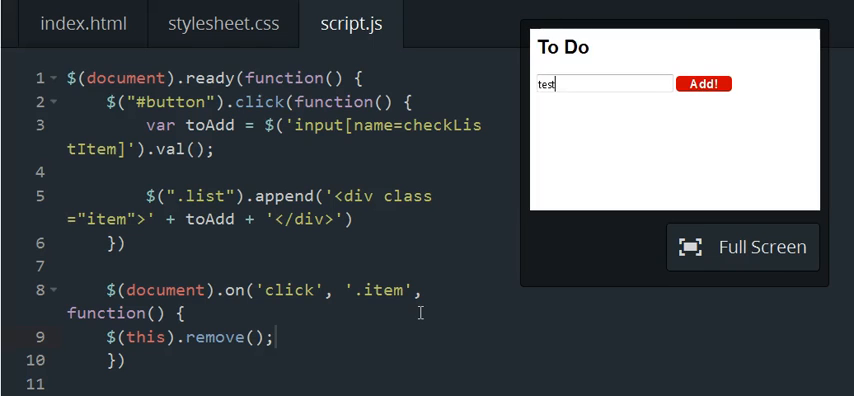